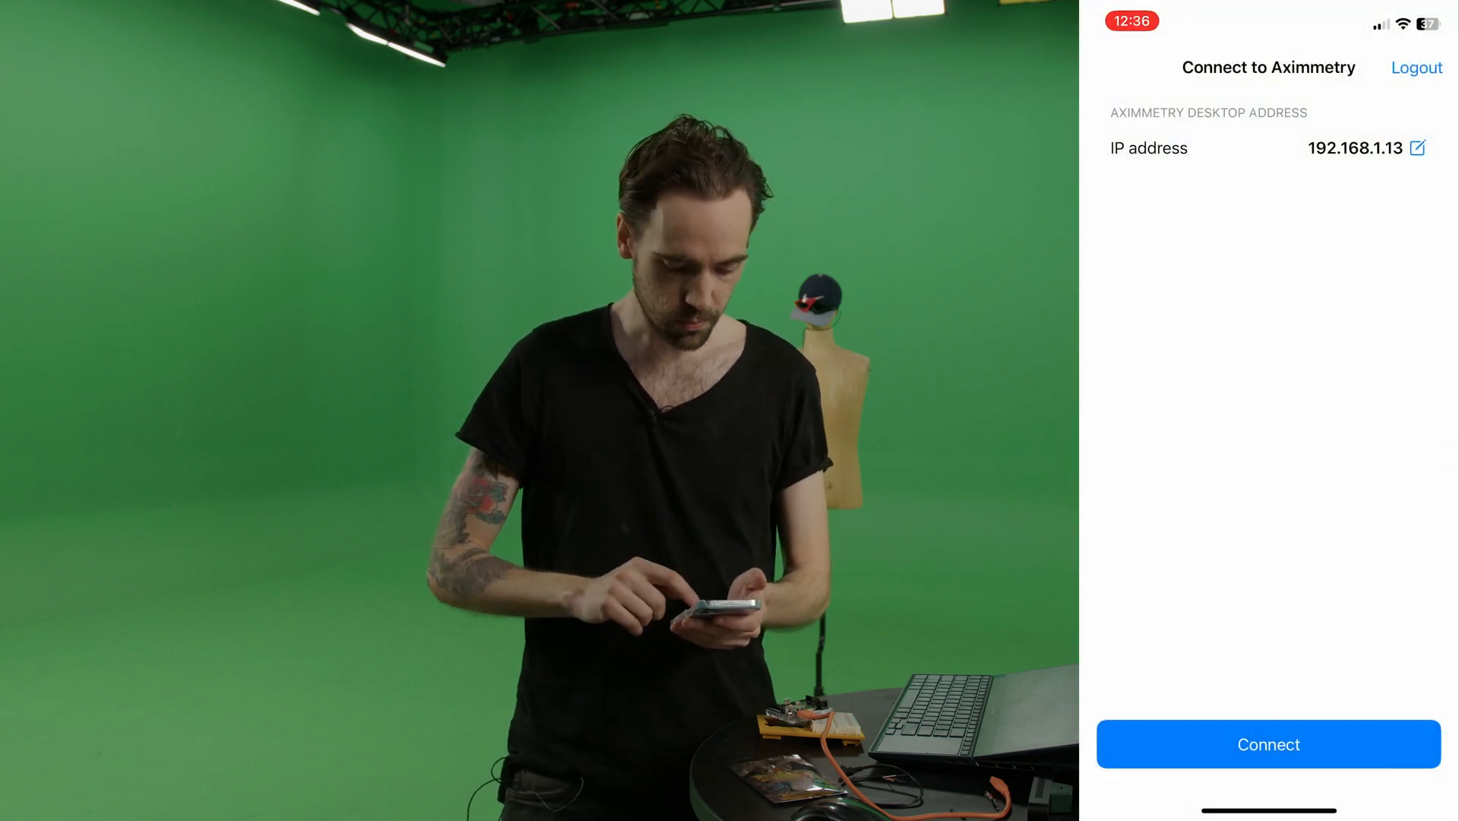
- Connect Aximmetry Eye to the desktop at 192.168.1.13, keeping camera, tracking and preview toggles on
left_click(1267, 744)
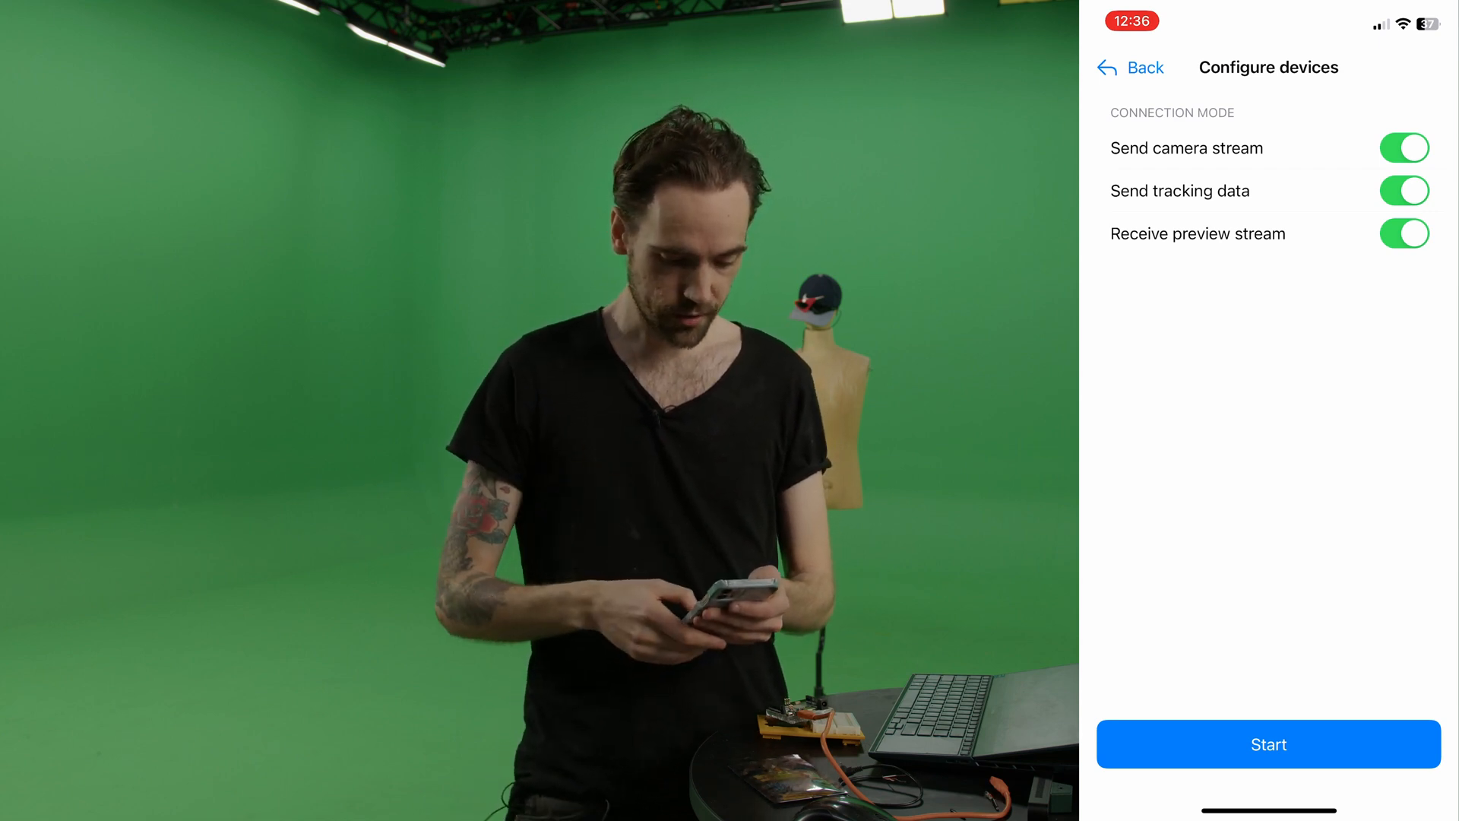
- Start streaming the phone camera and tracking data from Aximmetry Eye
left_click(1268, 743)
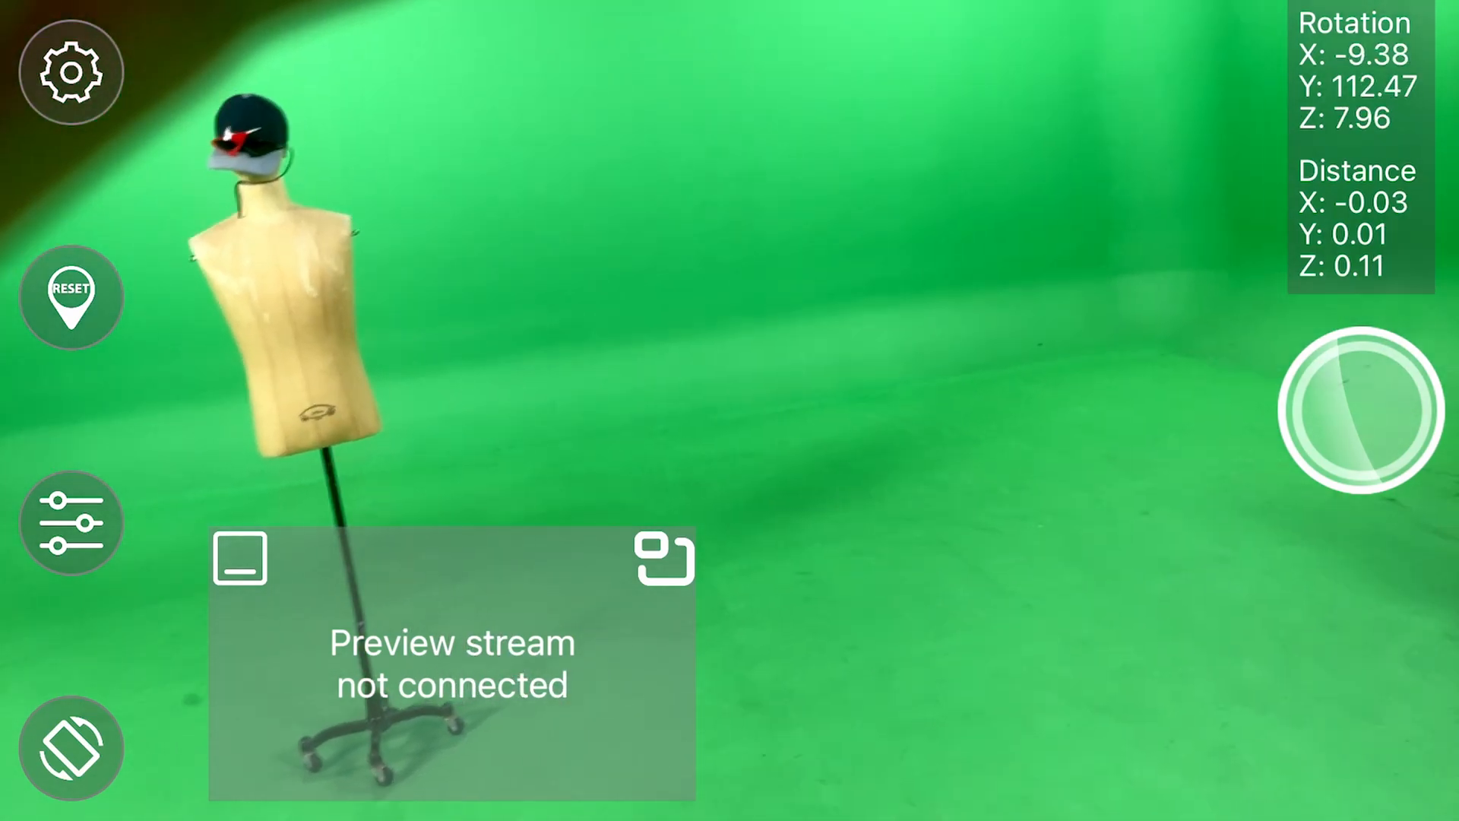
- Aim the phone at the floor ArUco marker so CAM 1 shows the raw feed
left_click(1361, 412)
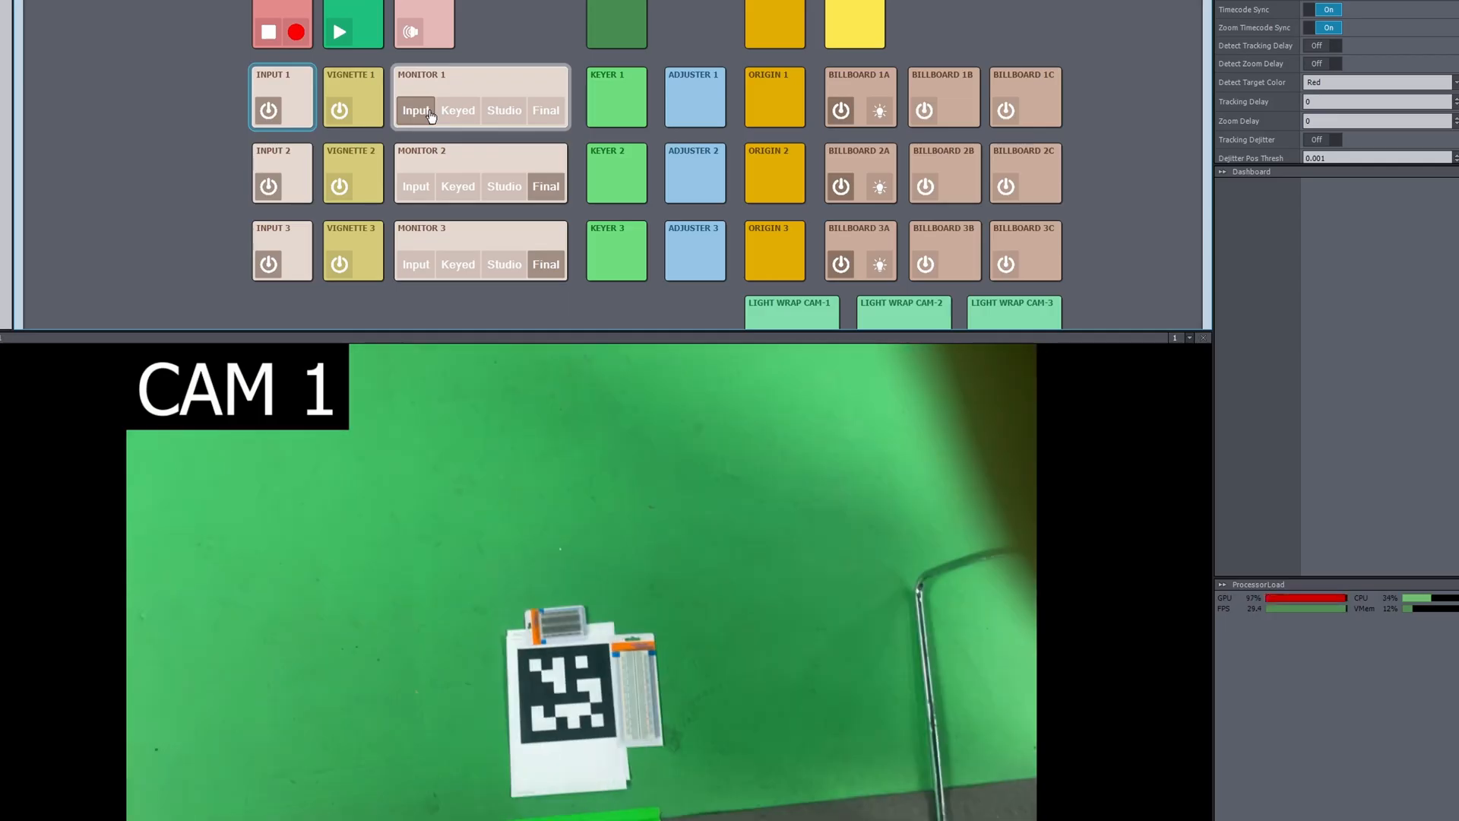
- View camera 1's raw input, open its ORIGIN 1 detection settings, then show the keyed image
left_click(694, 96)
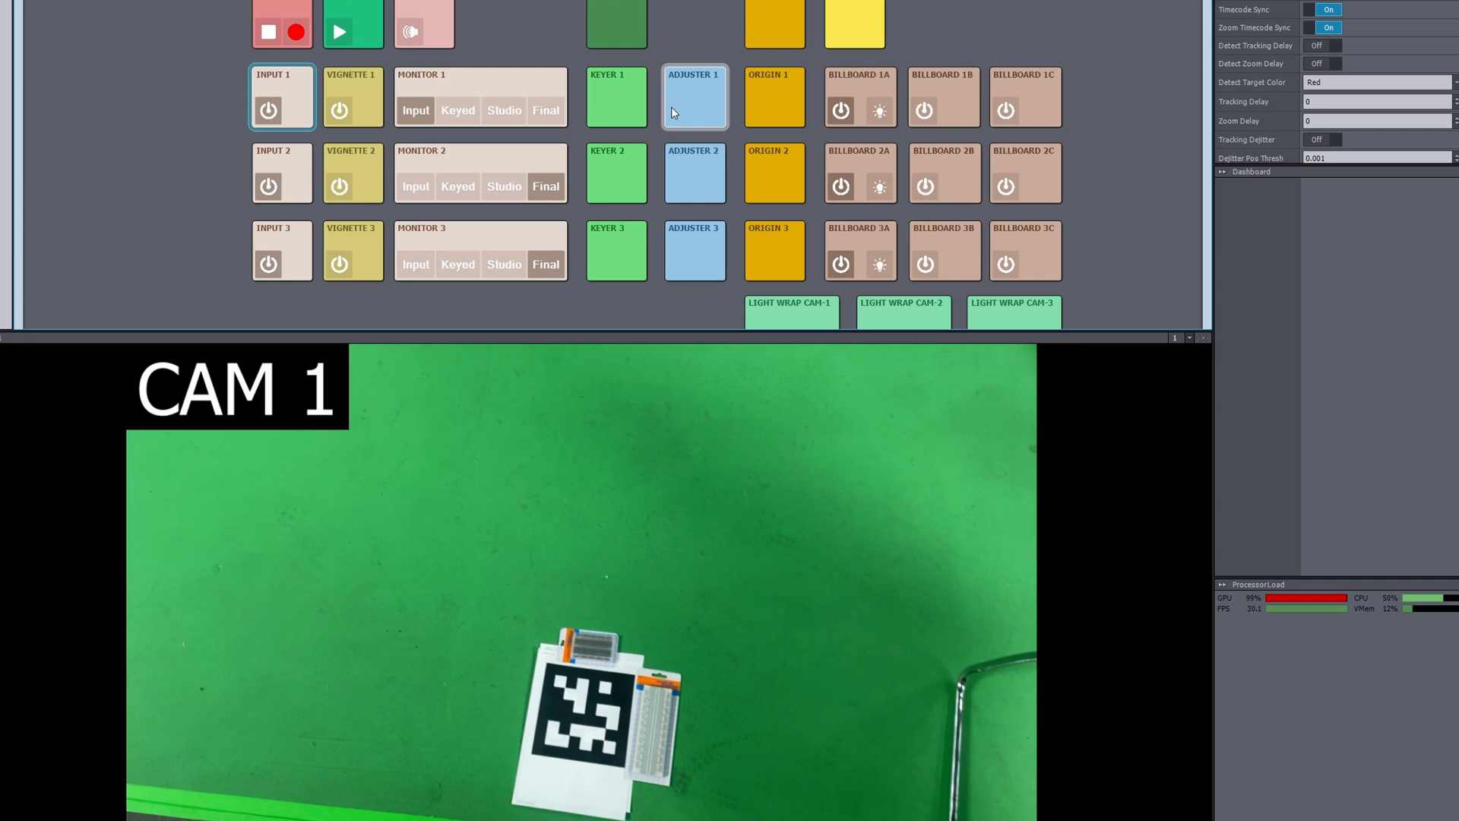
left_click(774, 96)
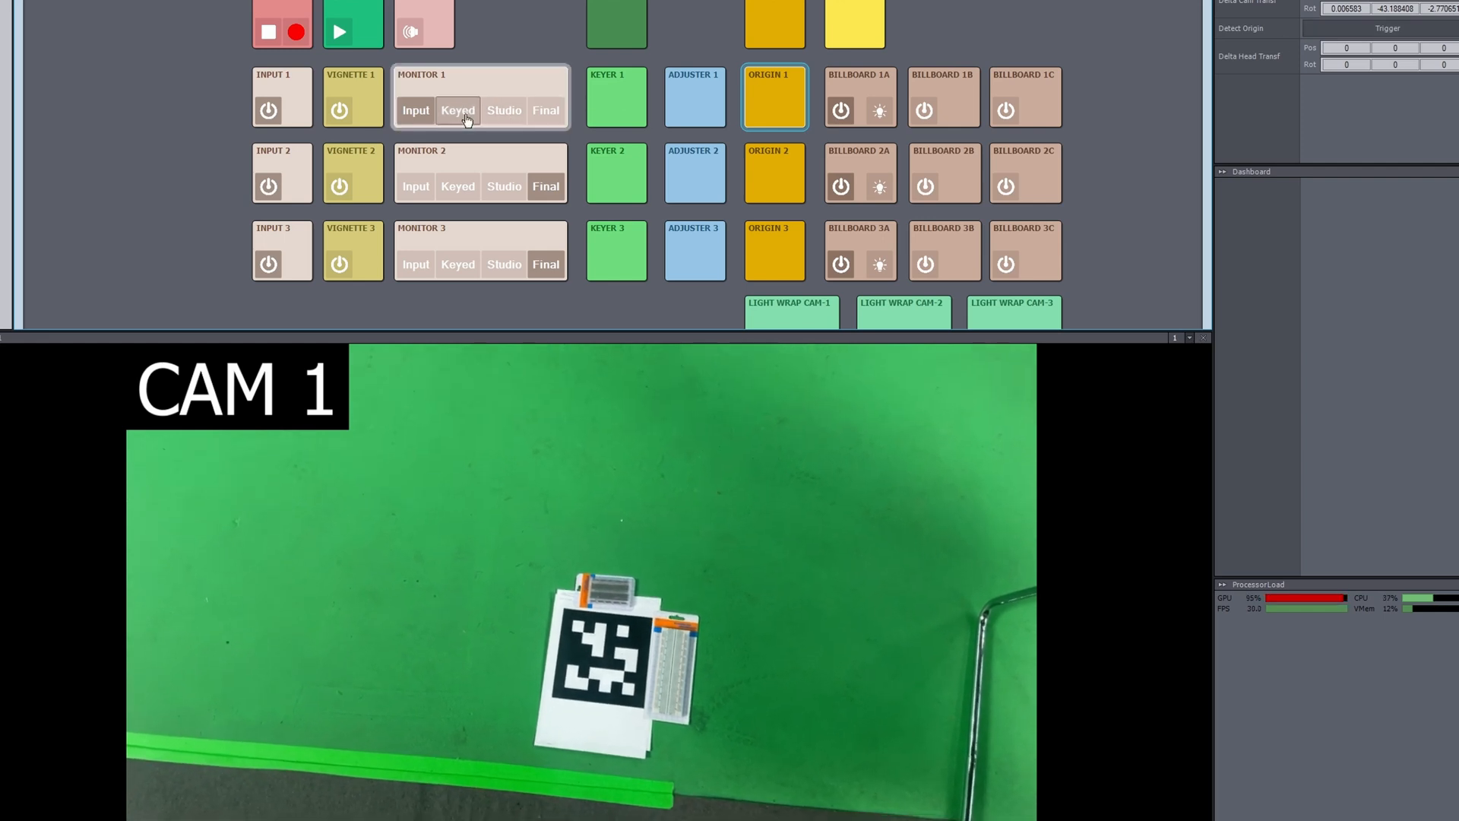
left_click(615, 97)
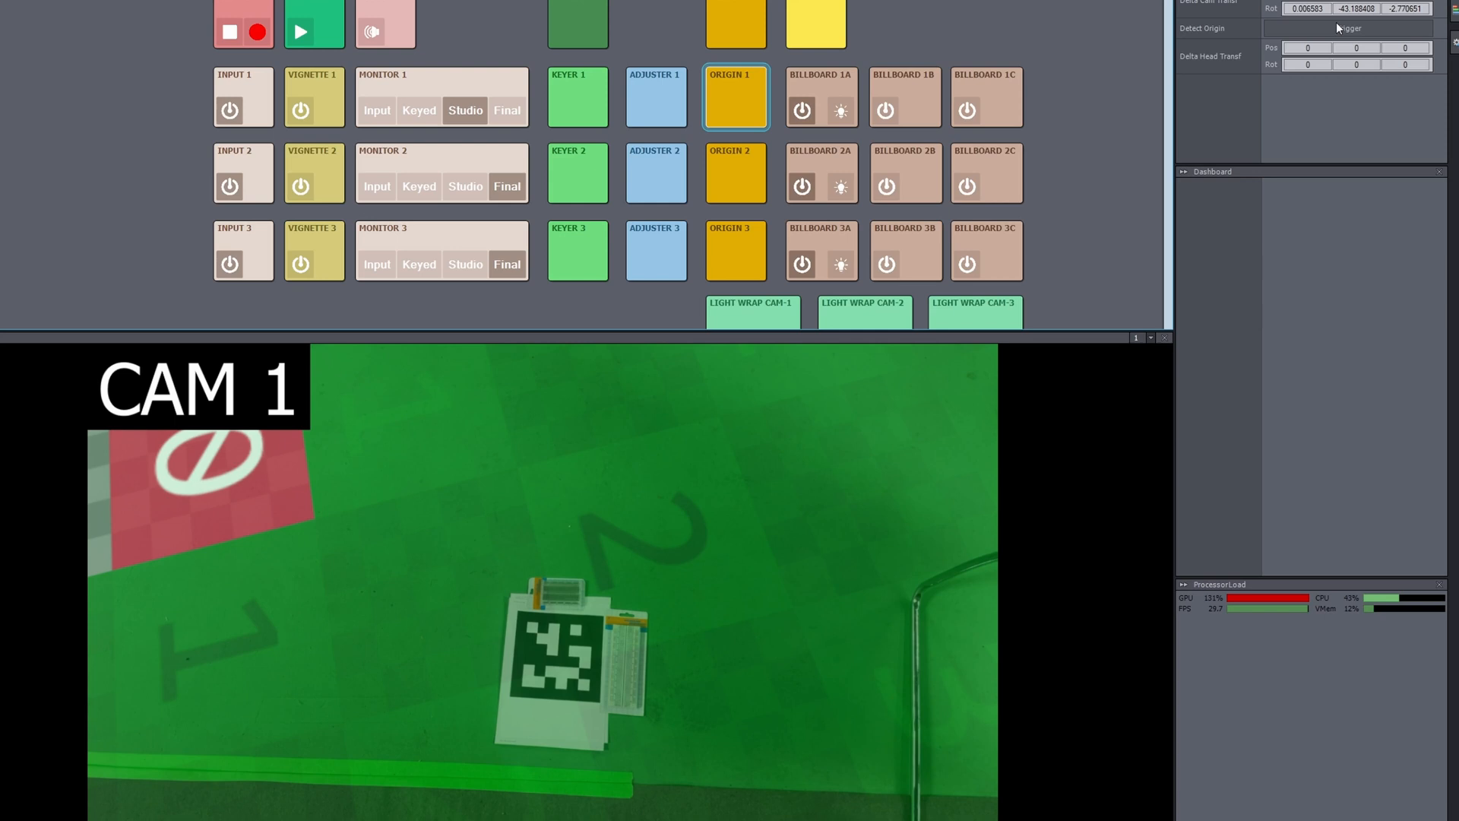
- Trigger Detect Origin with the ArUco marker in view to place the studio grid
left_click(1350, 28)
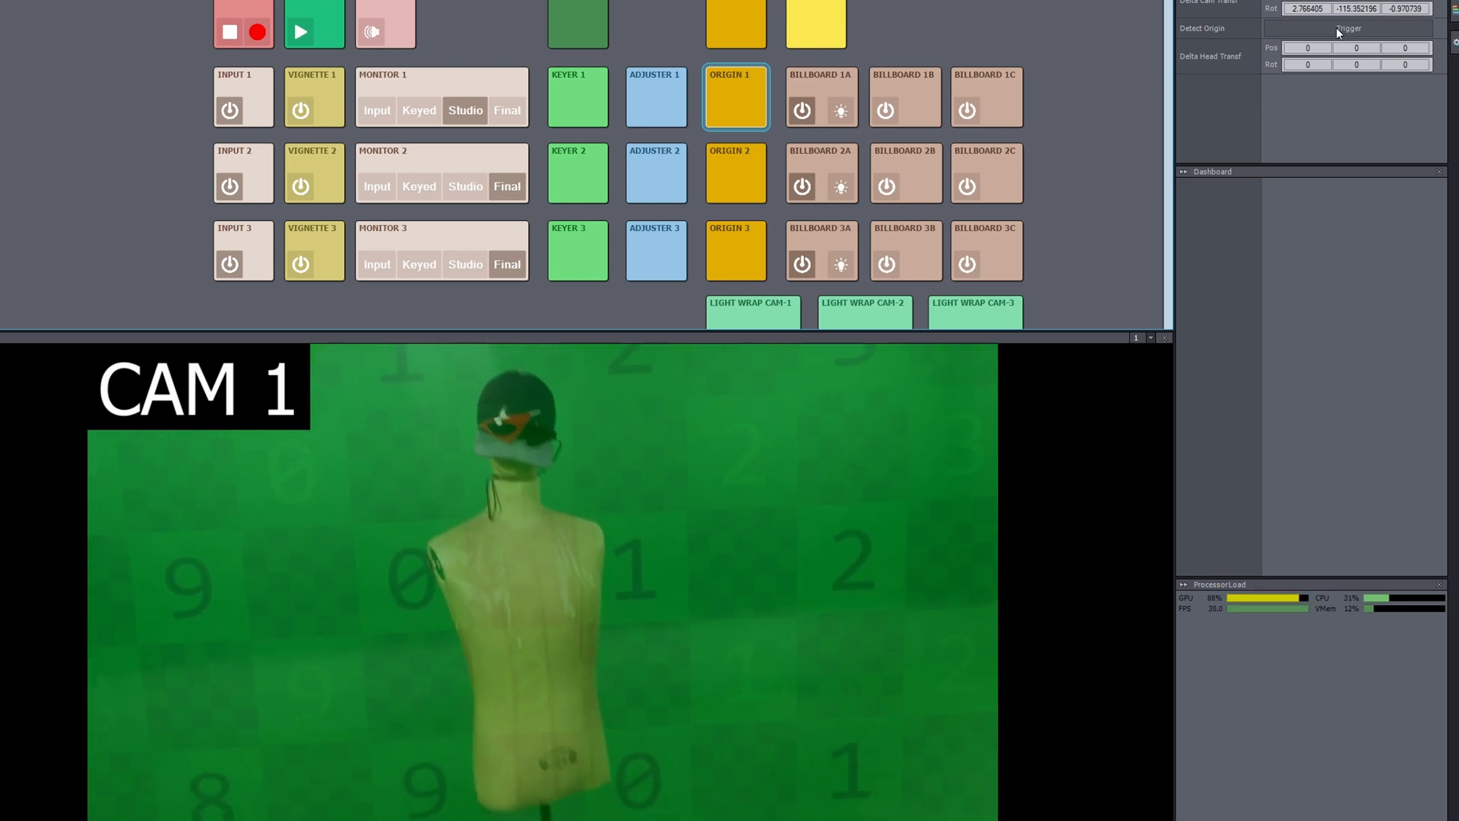
- Switch Monitor 1 to Final, showing the mannequin in the virtual gallery
left_click(507, 111)
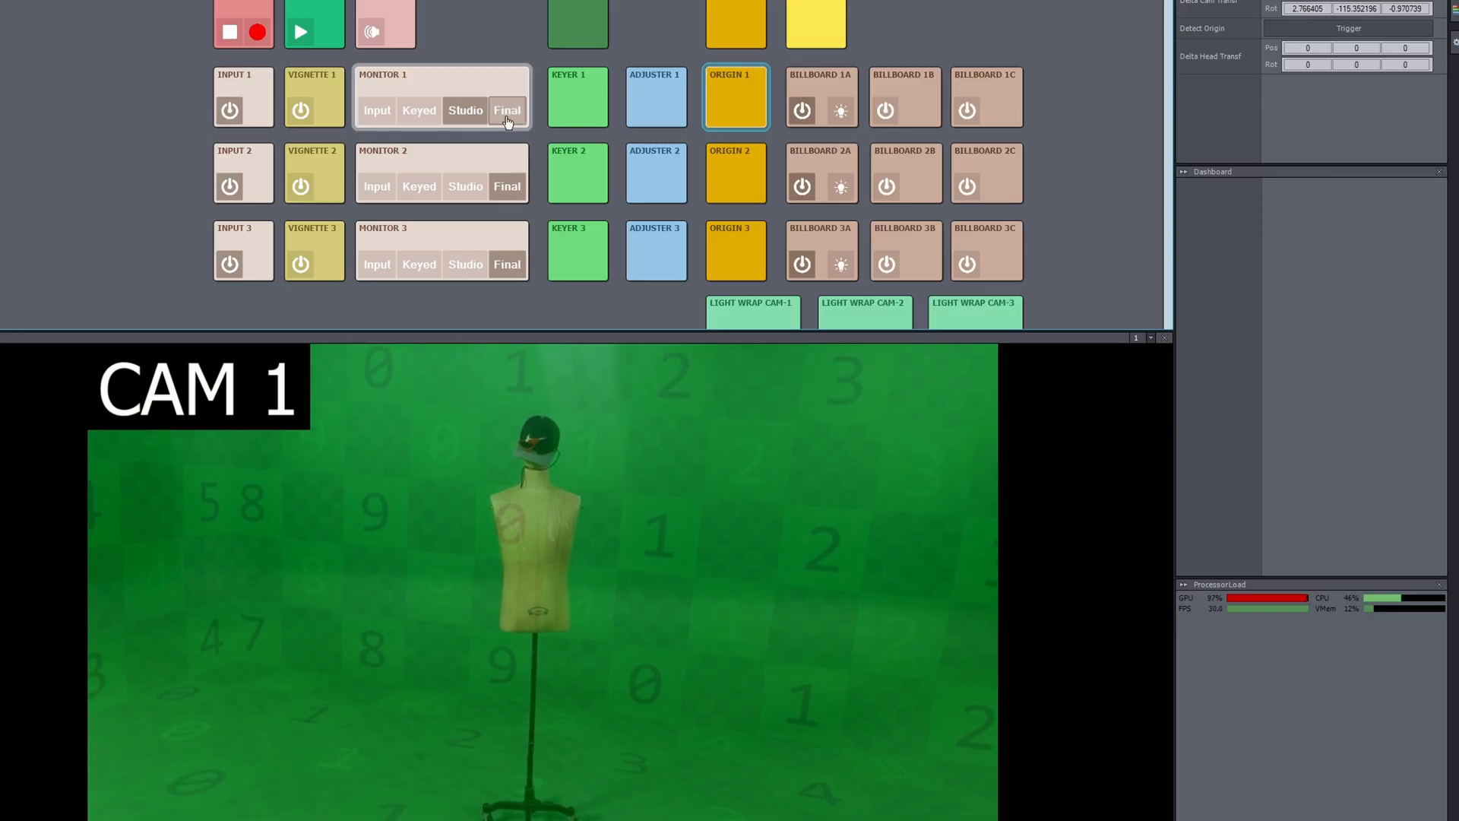
left_click(506, 109)
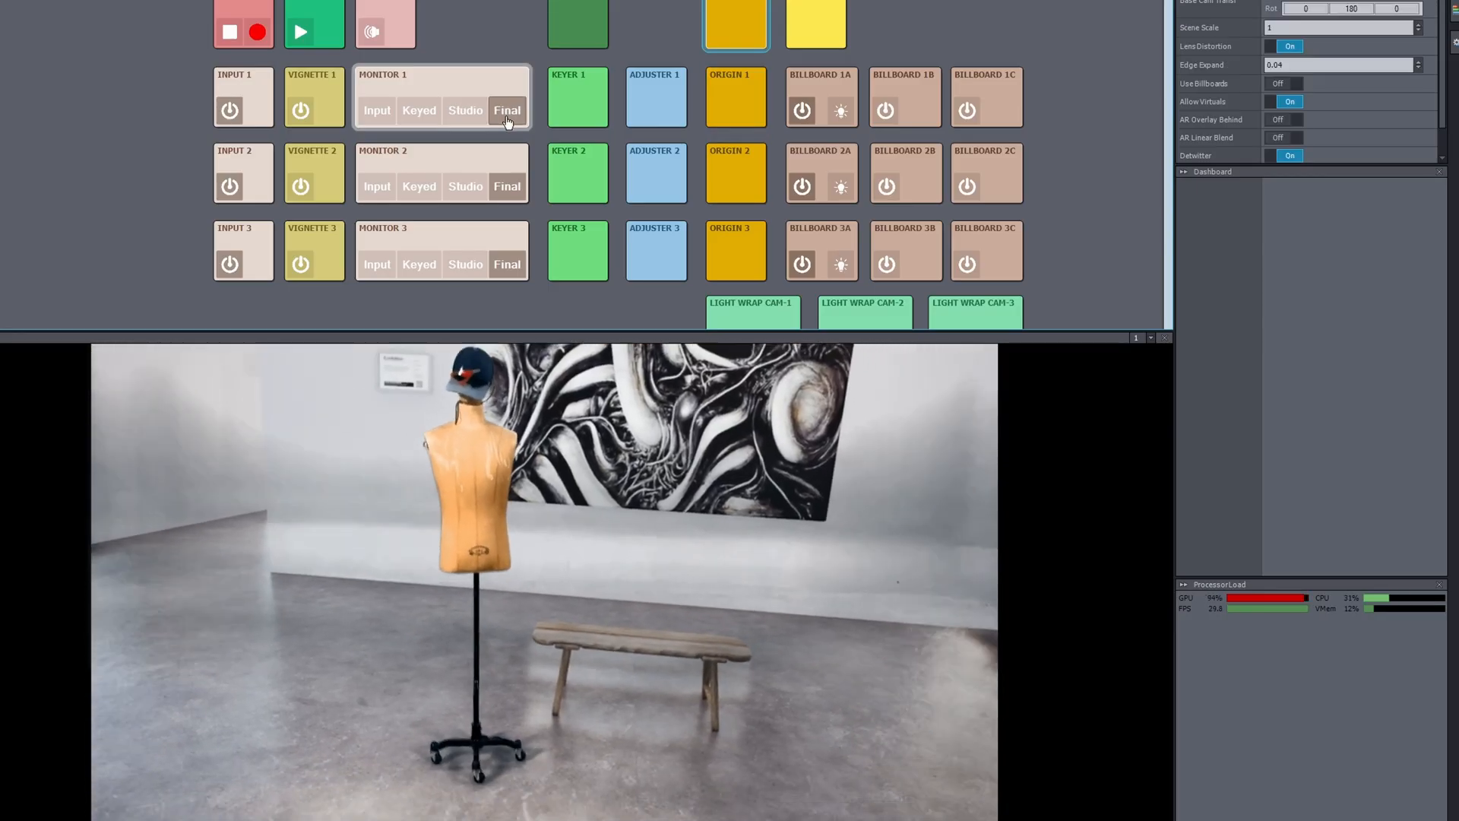